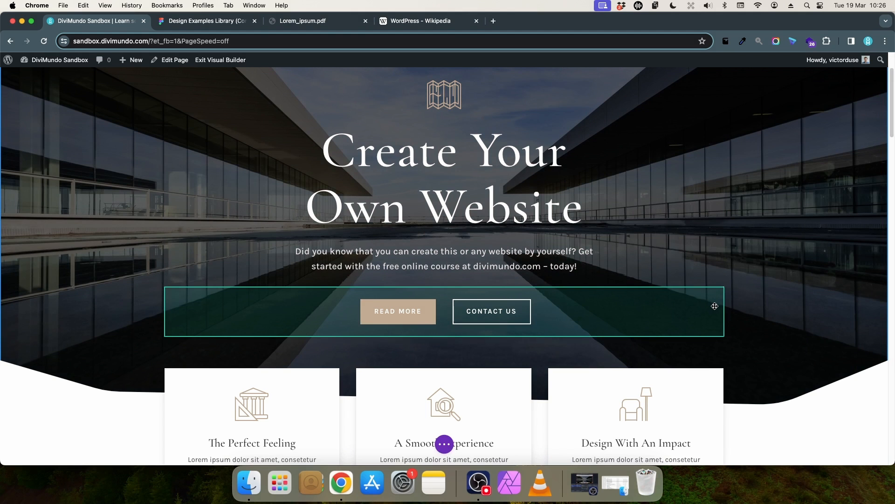
mouse_move(716, 304)
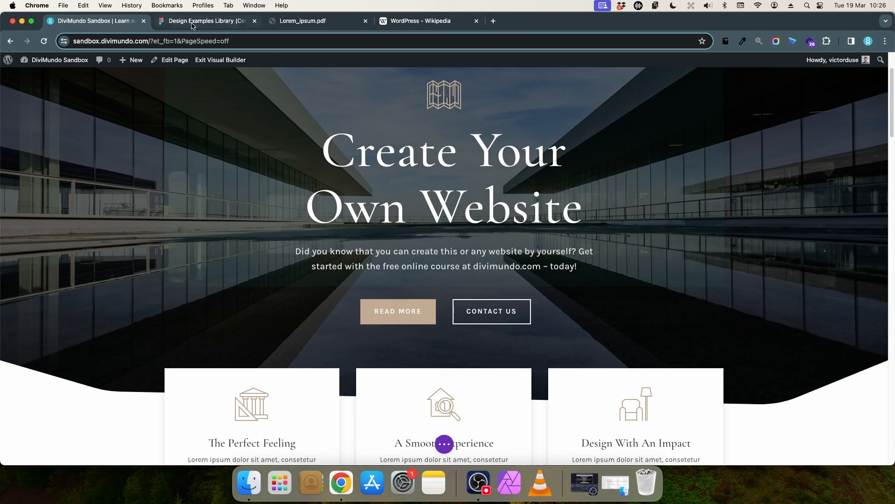
Step: Browse the Figma, Lorem_ipsum.pdf and Wikipedia tabs, then tile the DiviMundo editor window to the left half
left_click(205, 22)
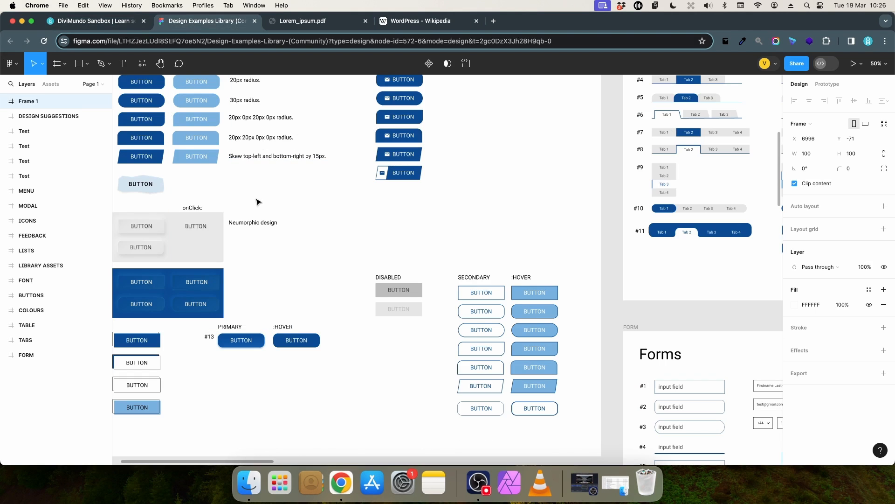
left_click(302, 21)
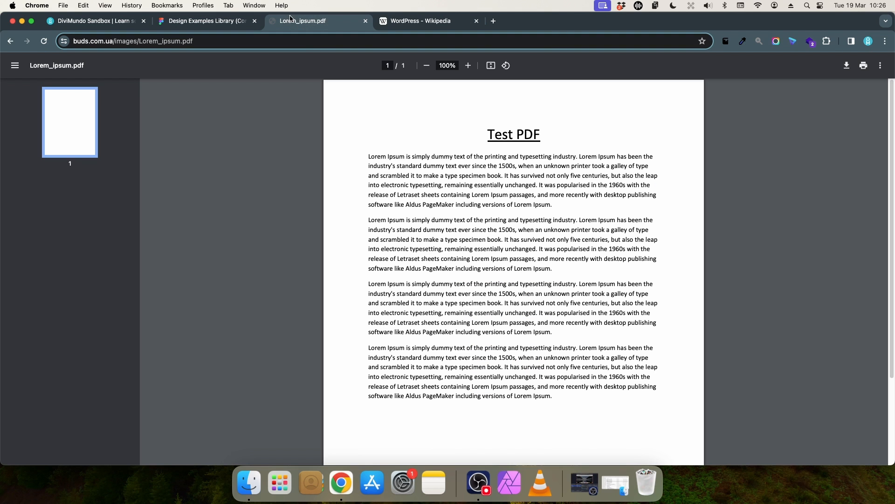
mouse_move(592, 237)
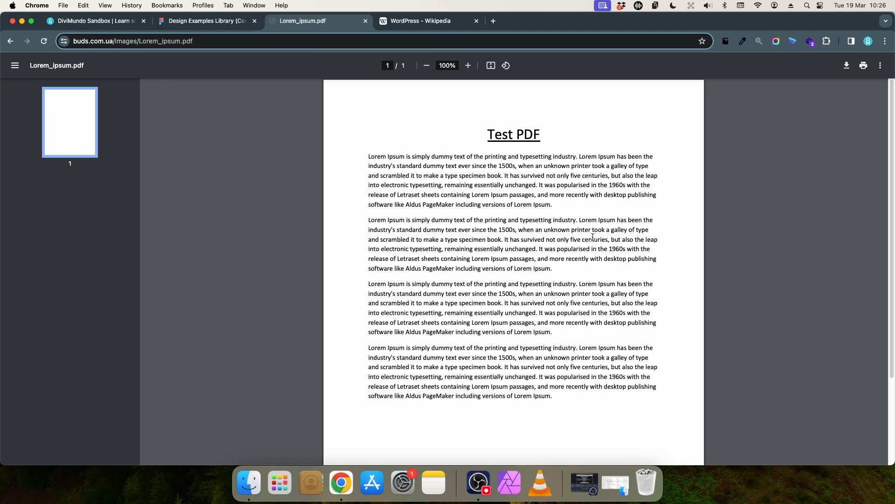
left_click(424, 20)
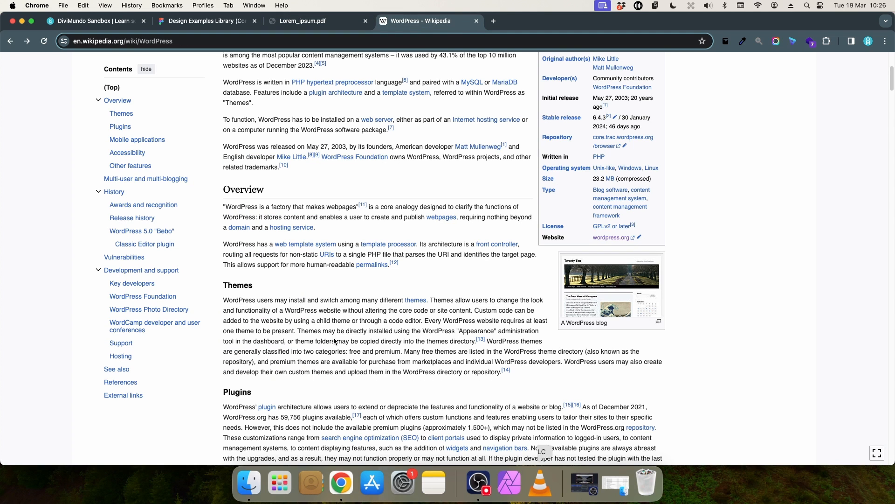
mouse_move(383, 142)
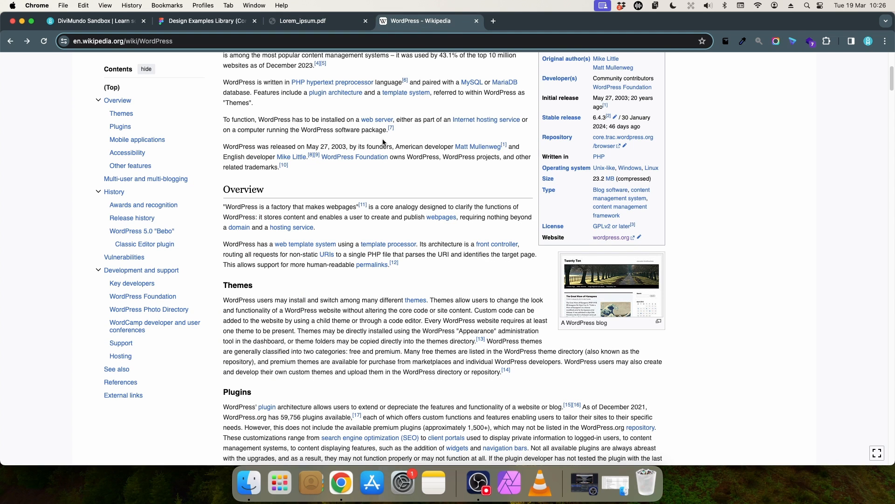
left_click(94, 21)
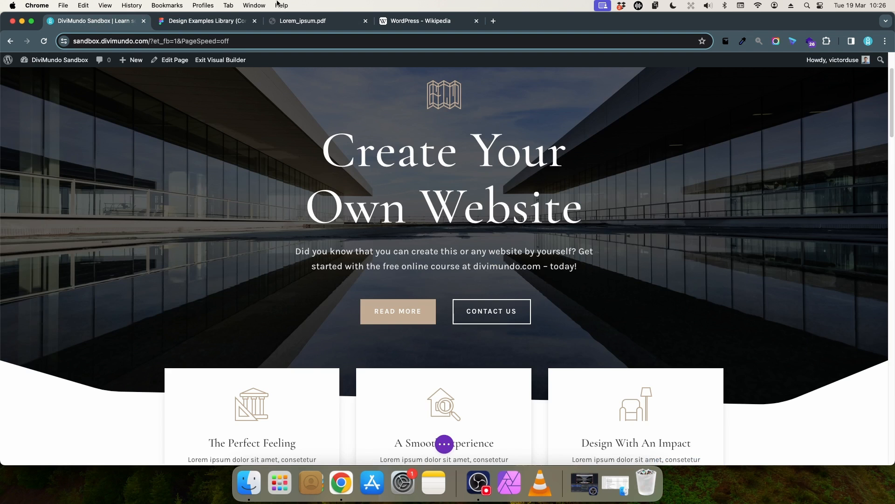
left_click(302, 22)
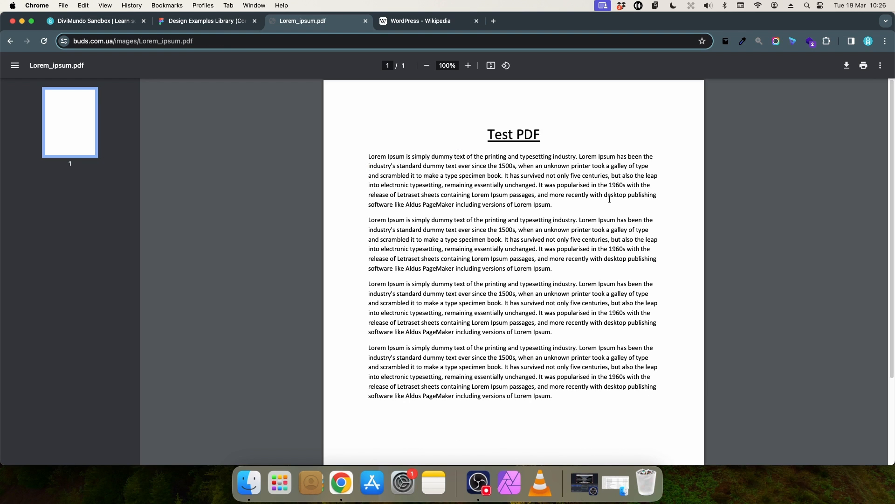
left_click(94, 22)
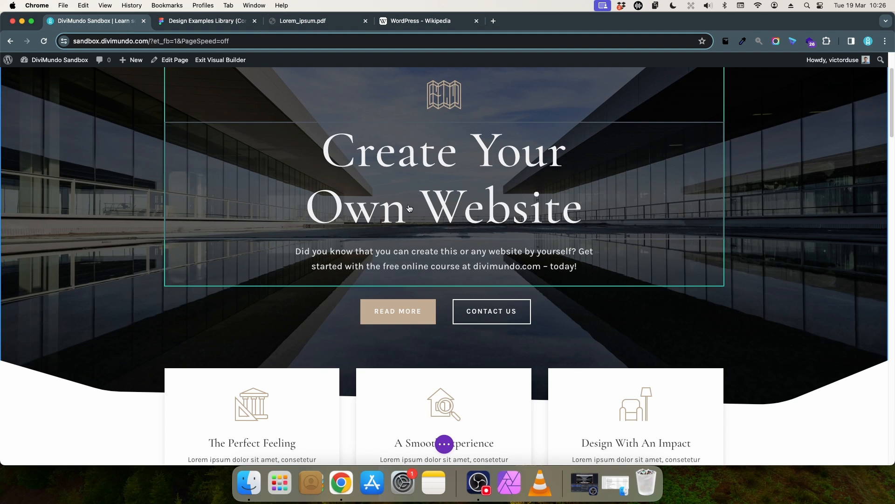
mouse_move(416, 207)
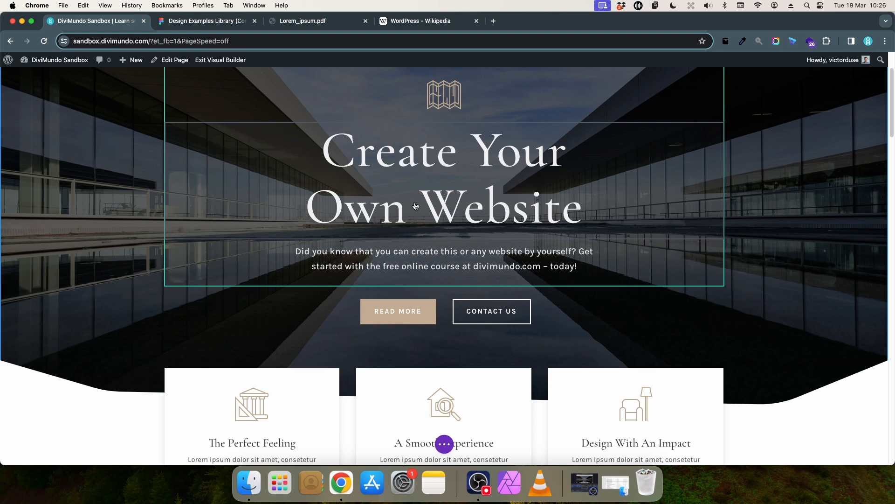
mouse_move(234, 128)
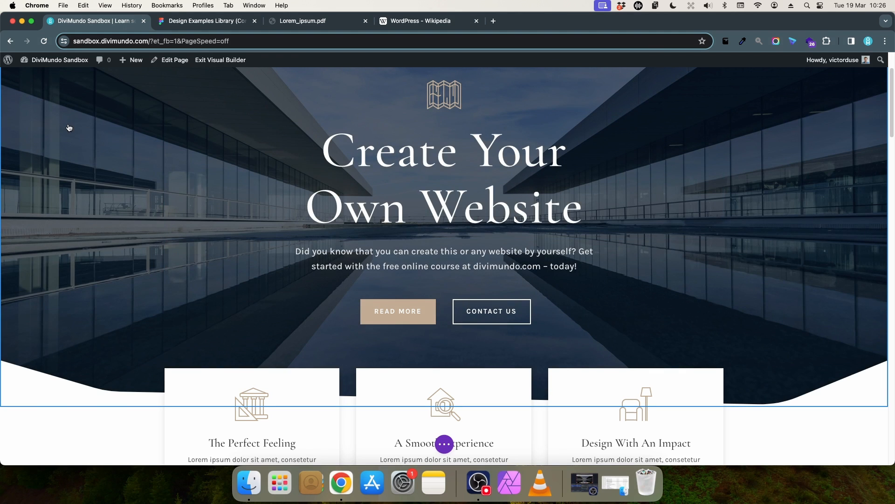
mouse_move(125, 73)
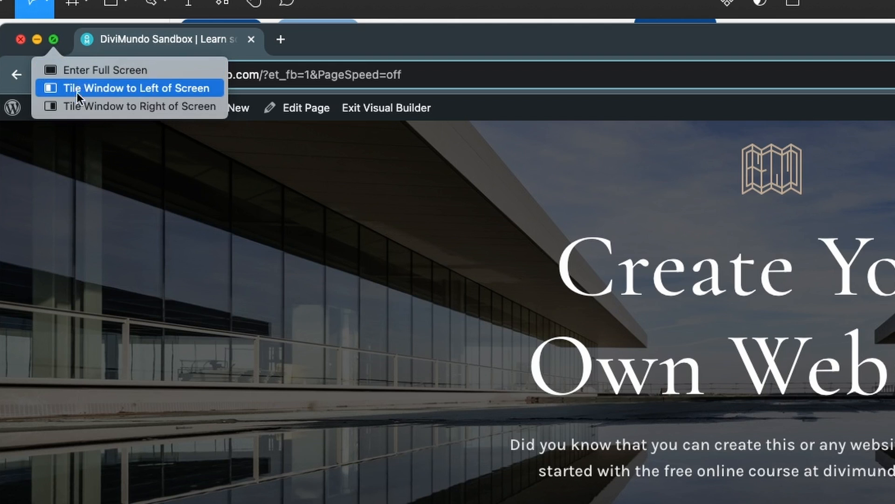
mouse_move(183, 89)
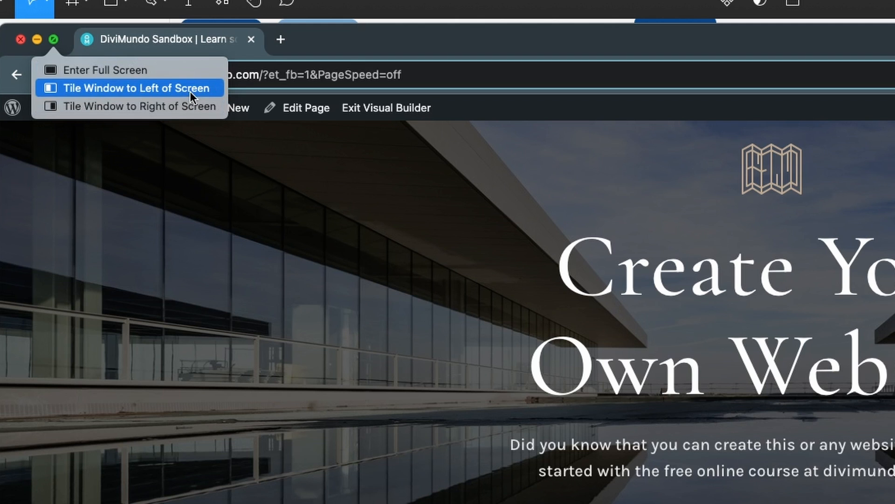
mouse_move(152, 106)
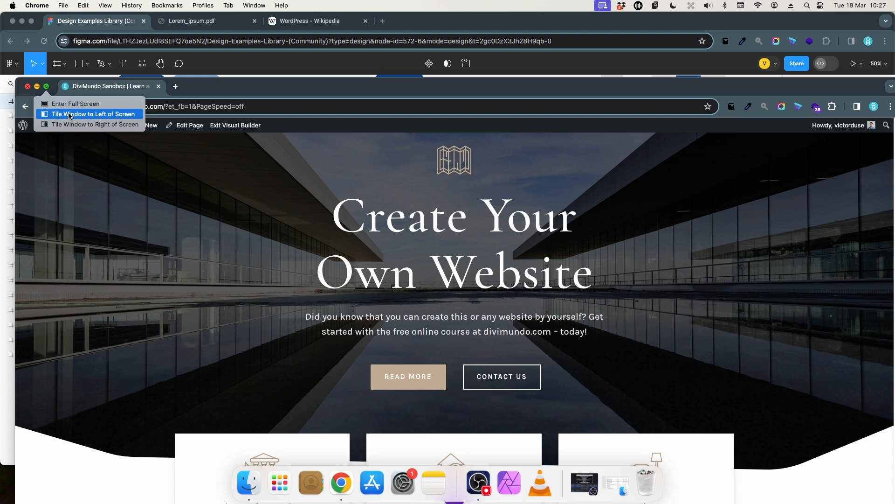
left_click(94, 114)
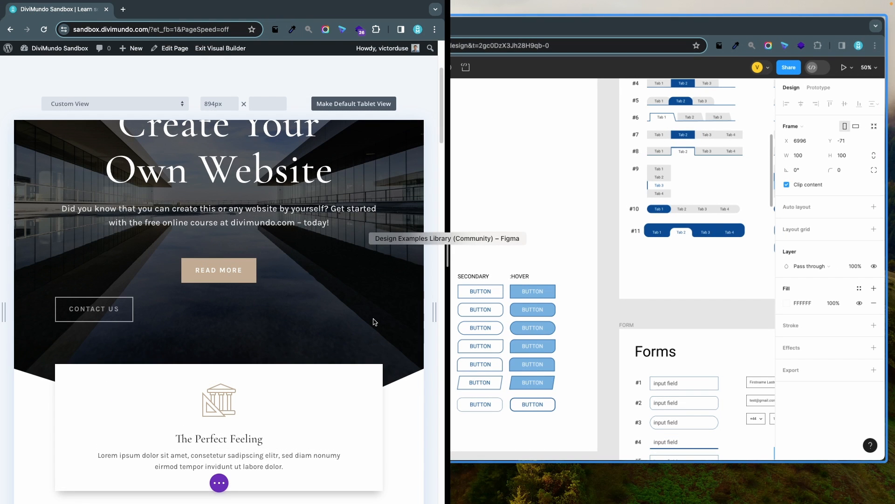
mouse_move(329, 310)
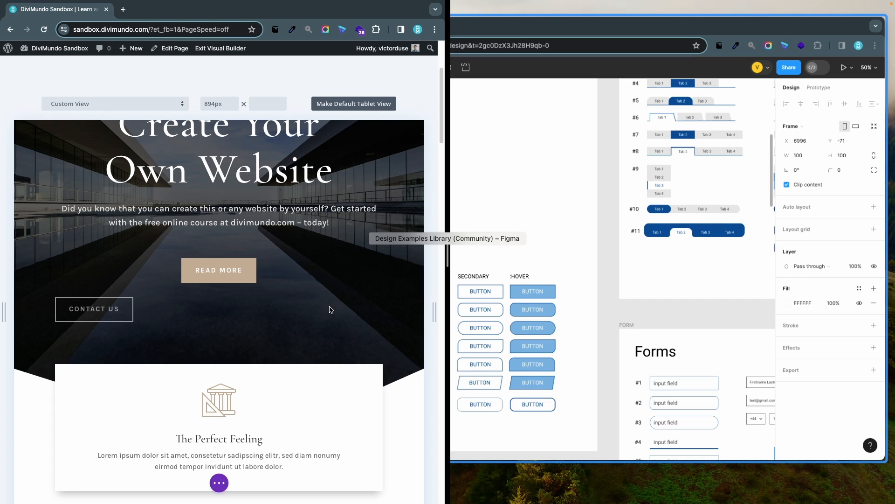
mouse_move(388, 211)
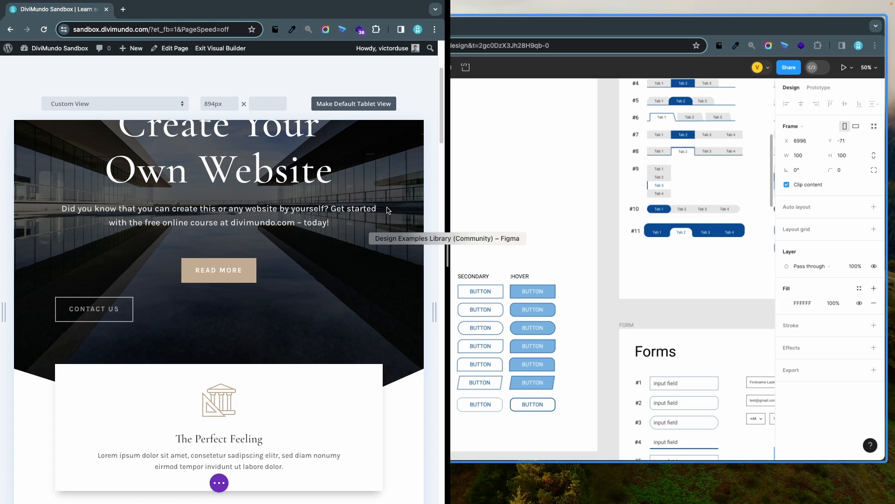
mouse_move(399, 354)
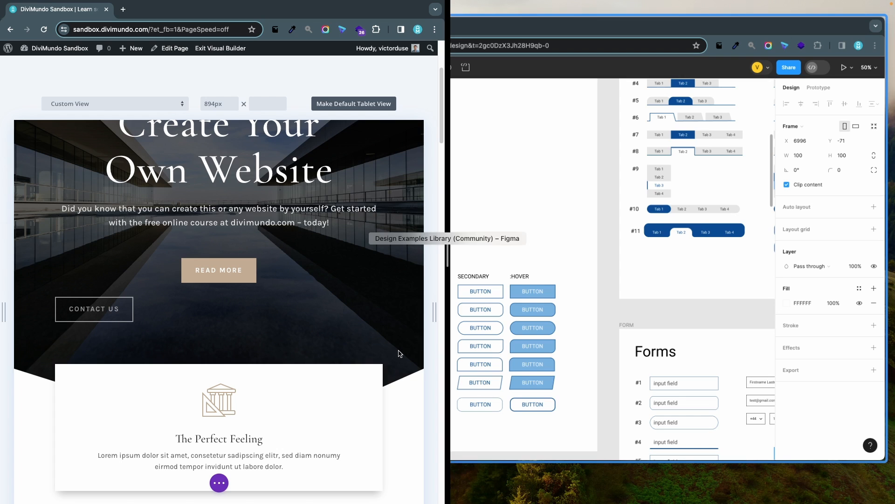
mouse_move(696, 225)
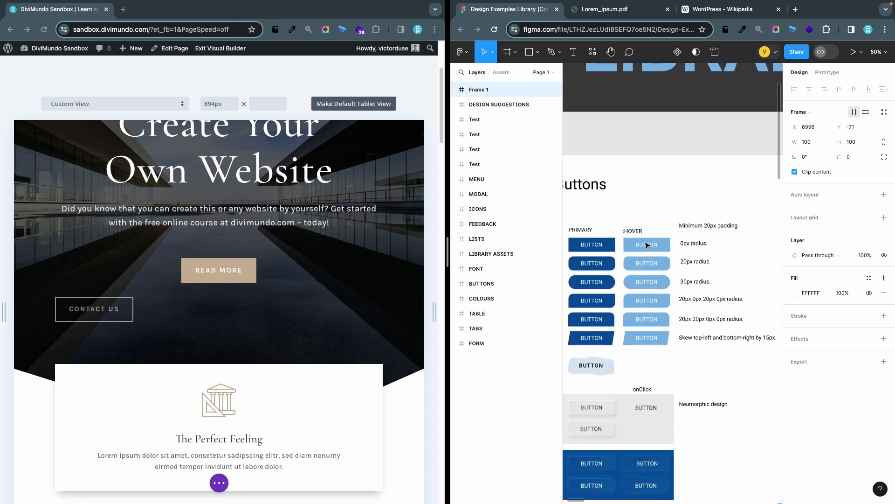
Step: Scroll the Figma canvas to the buttons section, then show Lorem_ipsum.pdf in the right window
scroll("down", 3)
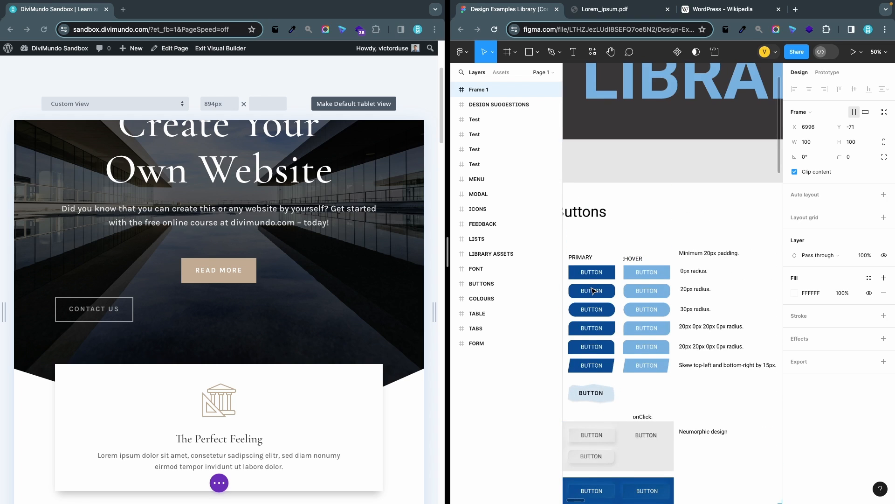
left_click(605, 10)
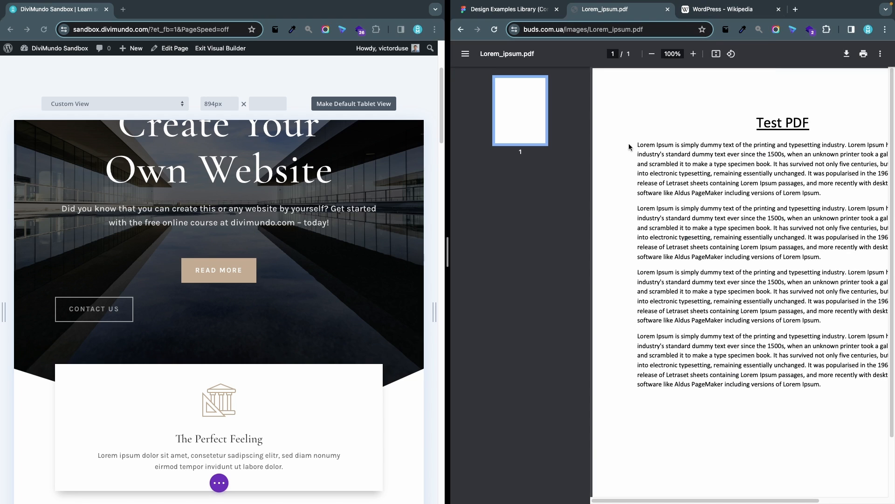
Step: Select the first paragraph of the Lorem ipsum PDF and scroll the Divi page back up
left_click_drag(638, 144, 770, 208)
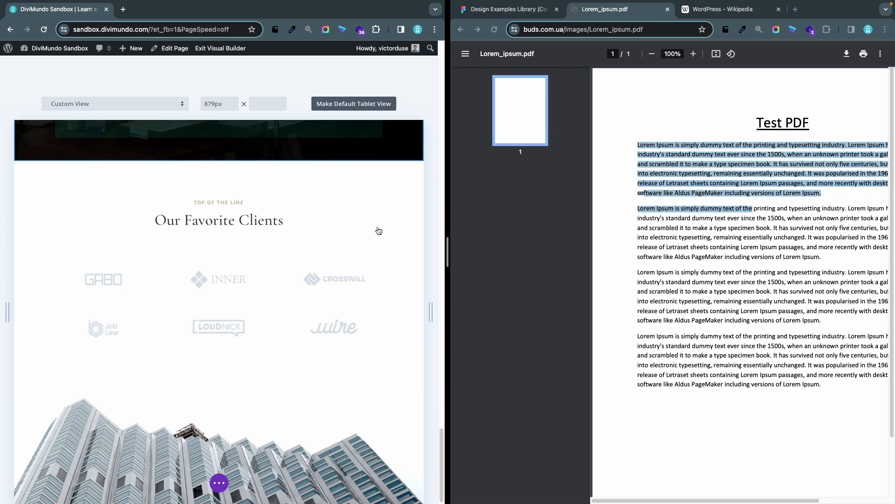
scroll("up", 3)
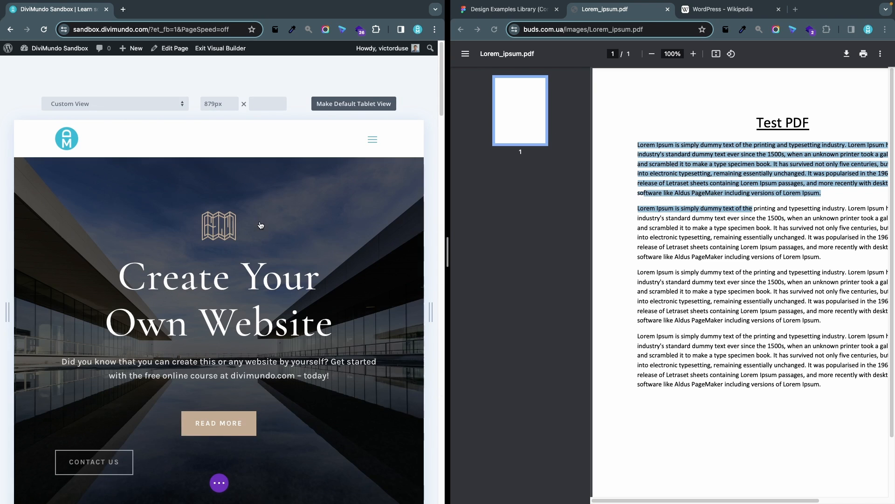
mouse_move(334, 304)
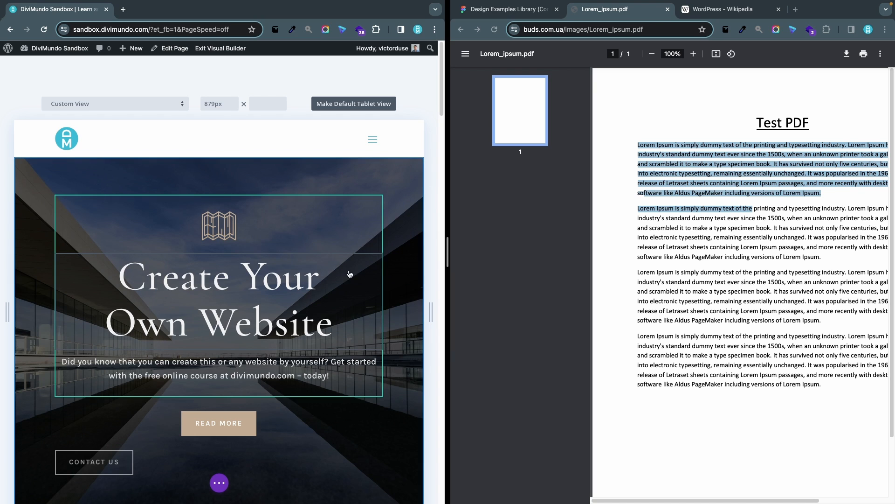
mouse_move(225, 162)
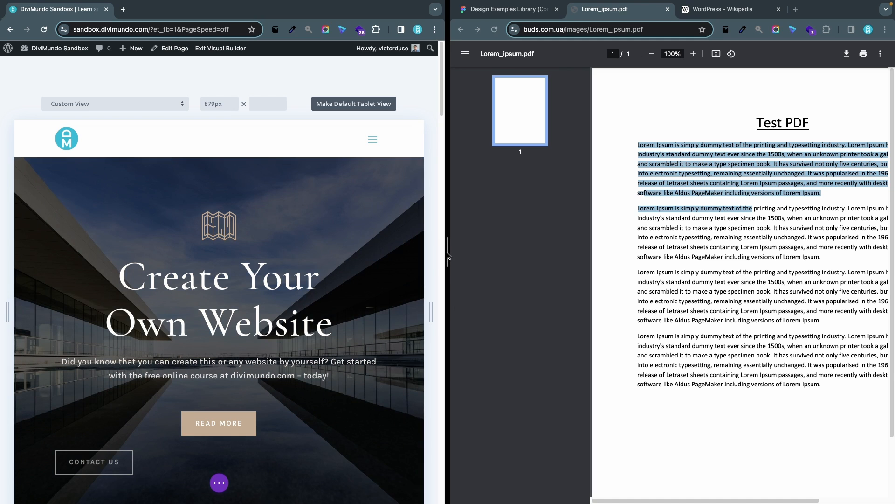
Step: Drag the split-view divider right so the DiviMundo editor takes most of the screen
left_click_drag(449, 256, 517, 264)
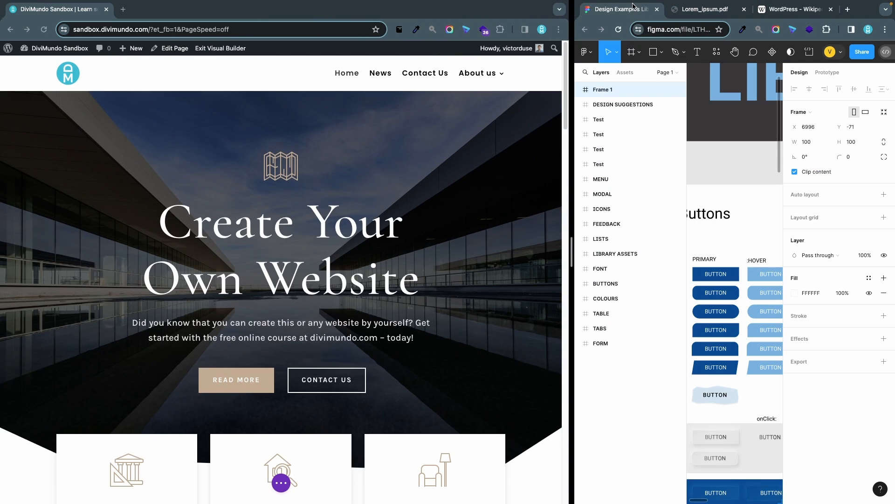
mouse_move(575, 250)
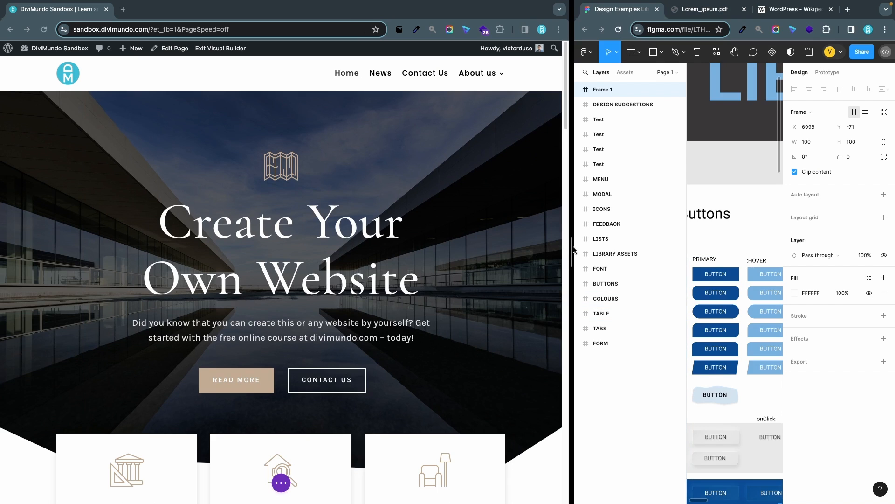